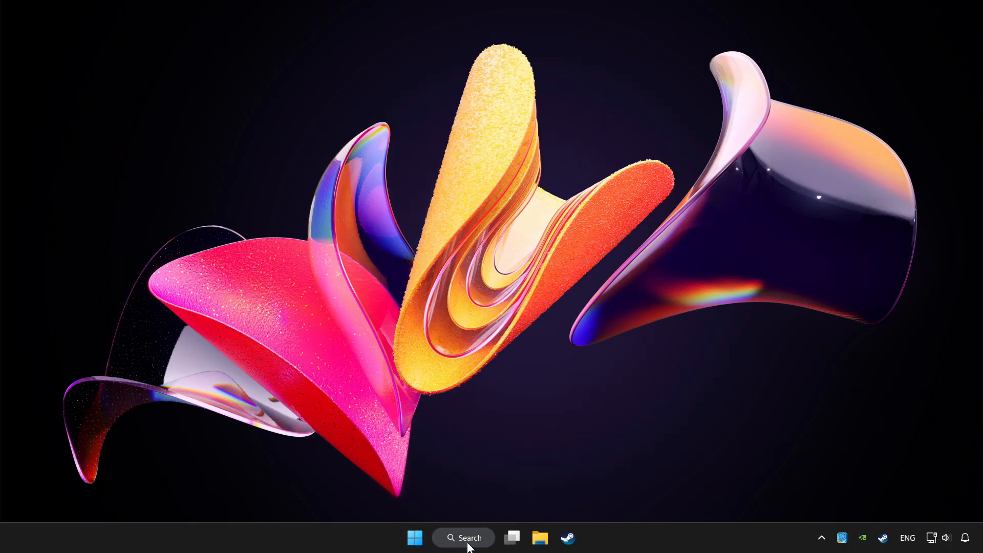
- Search Windows for 'device manager' so it shows as the best match
left_click(462, 538)
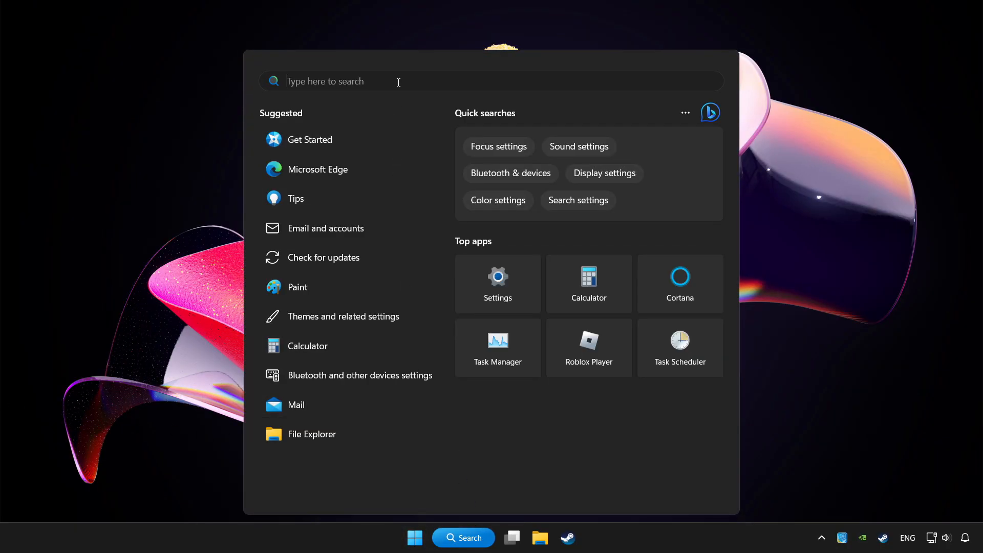
type("device managh")
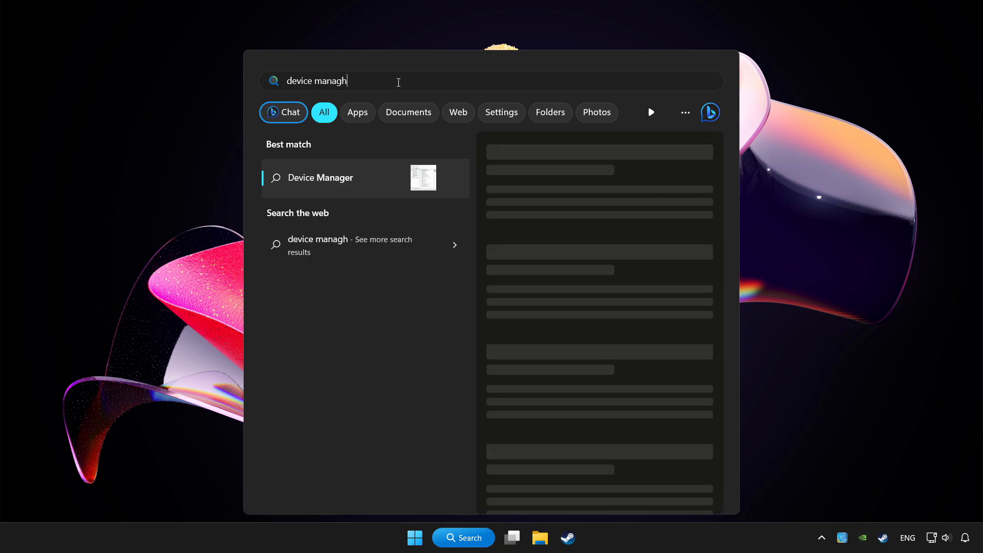
type("er")
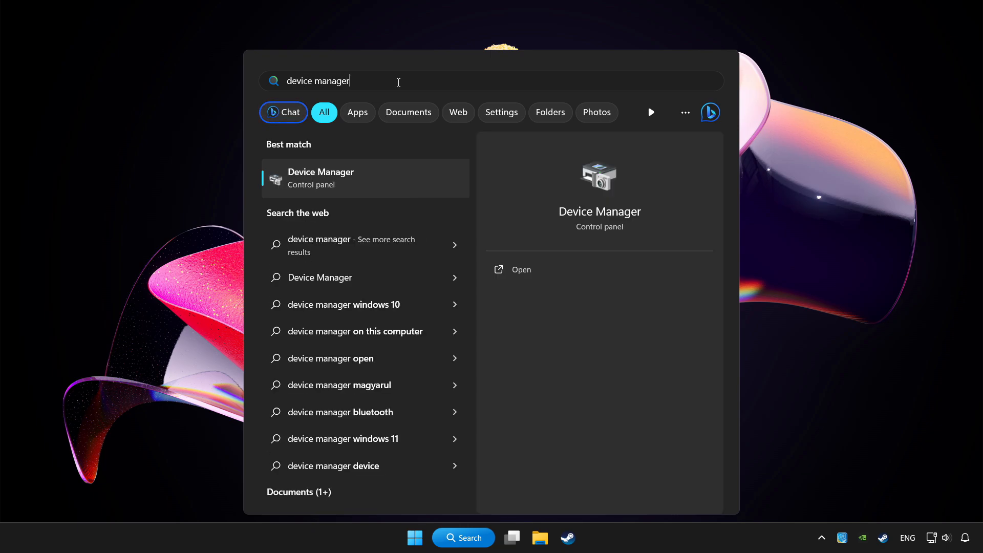
mouse_move(407, 182)
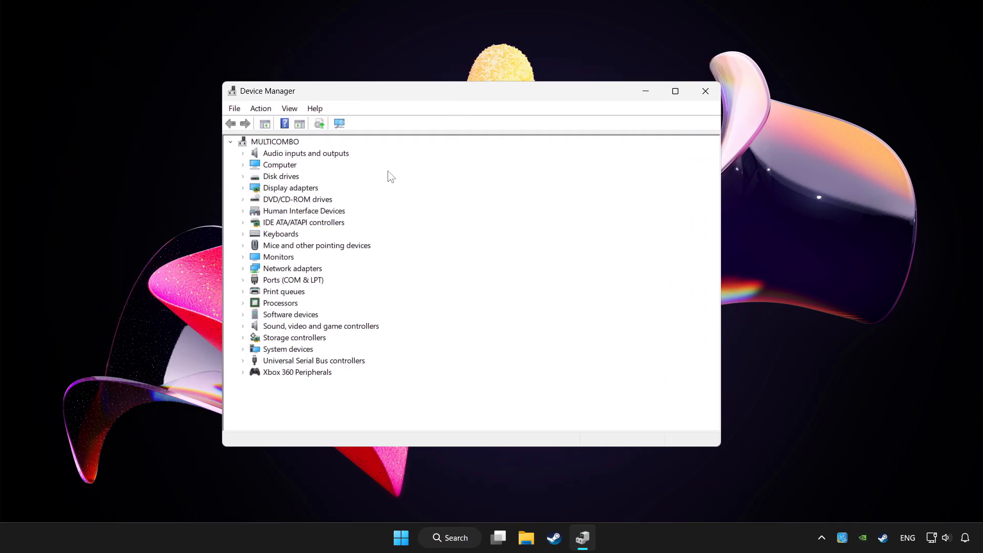
mouse_move(285, 379)
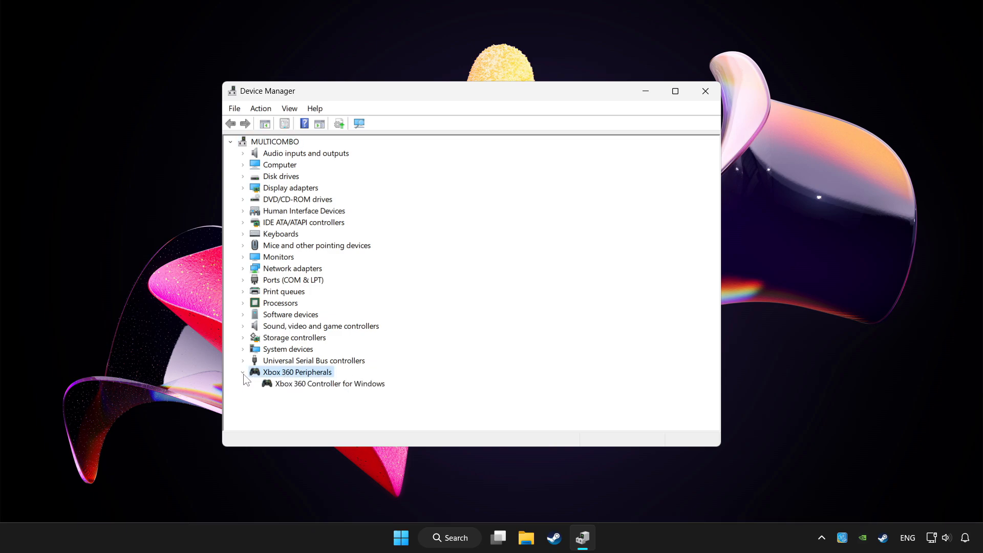
- Update the Xbox 360 Controller for Windows driver via automatic search, confirming the best driver is installed
left_click(329, 382)
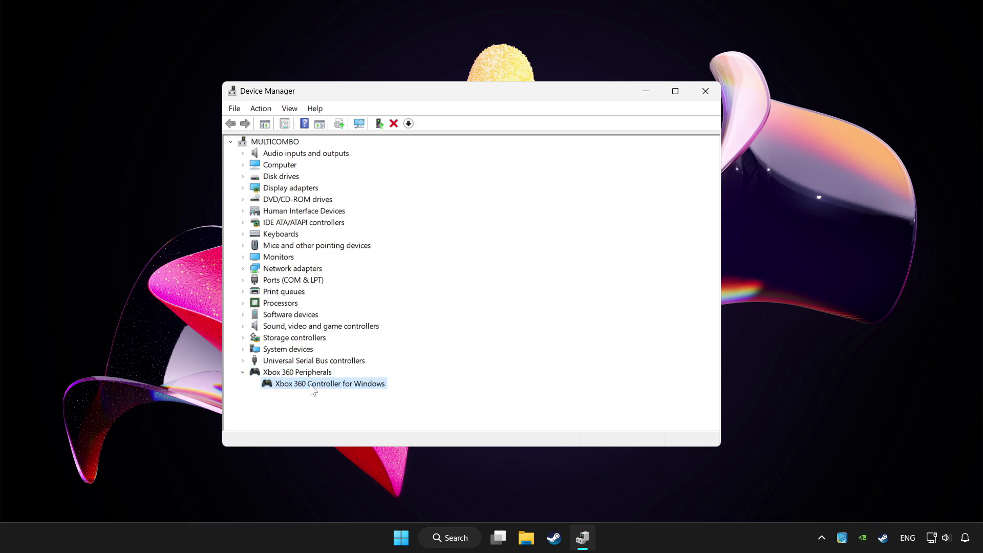
right_click(323, 383)
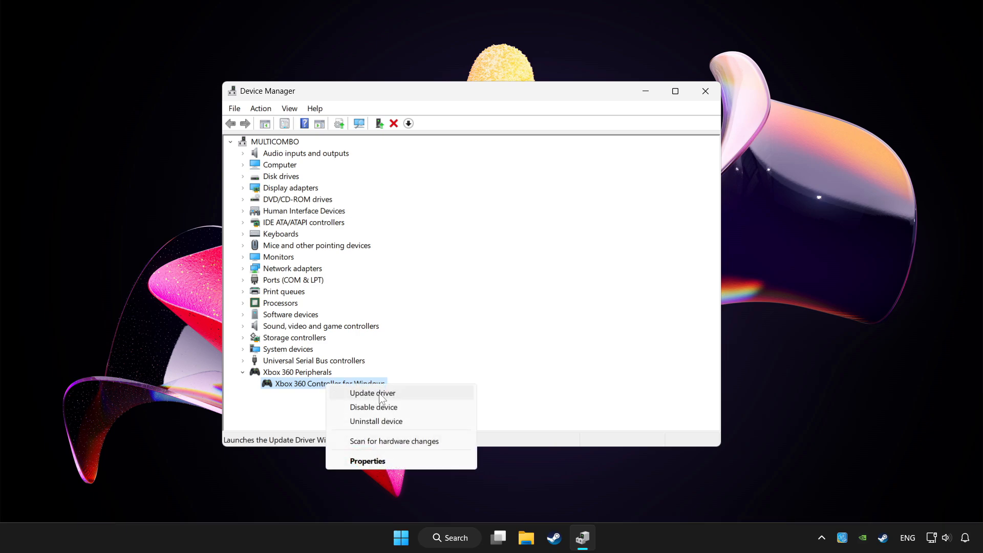
left_click(372, 393)
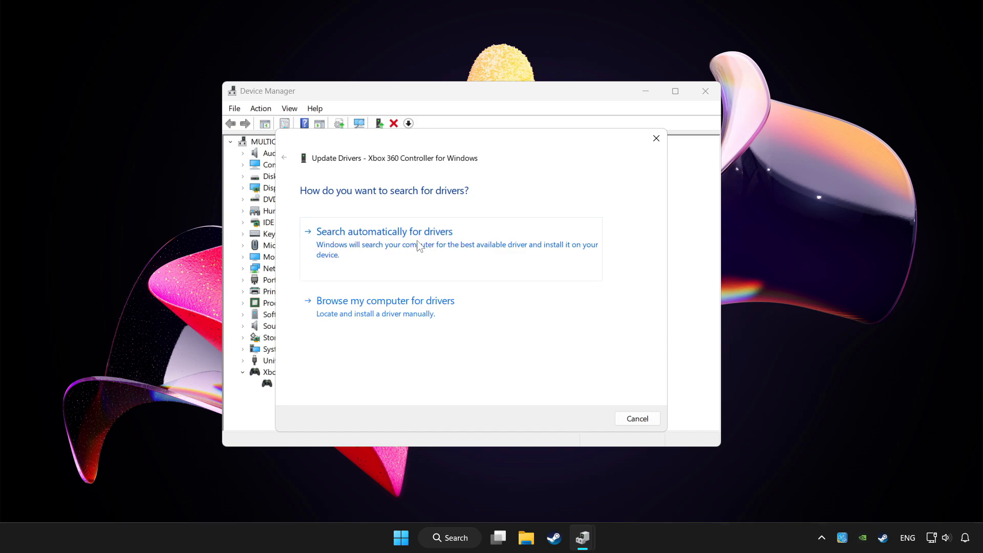
left_click(384, 231)
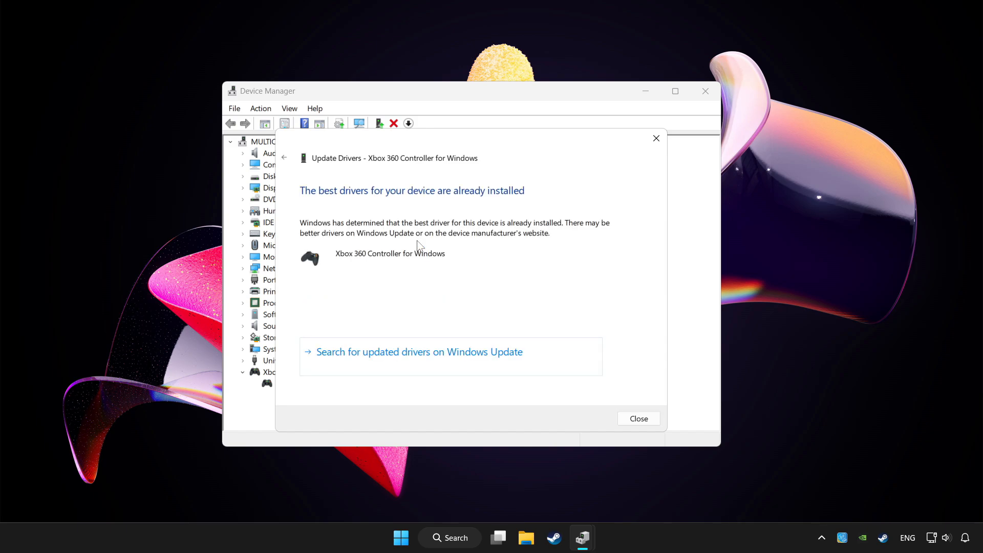
mouse_move(605, 378)
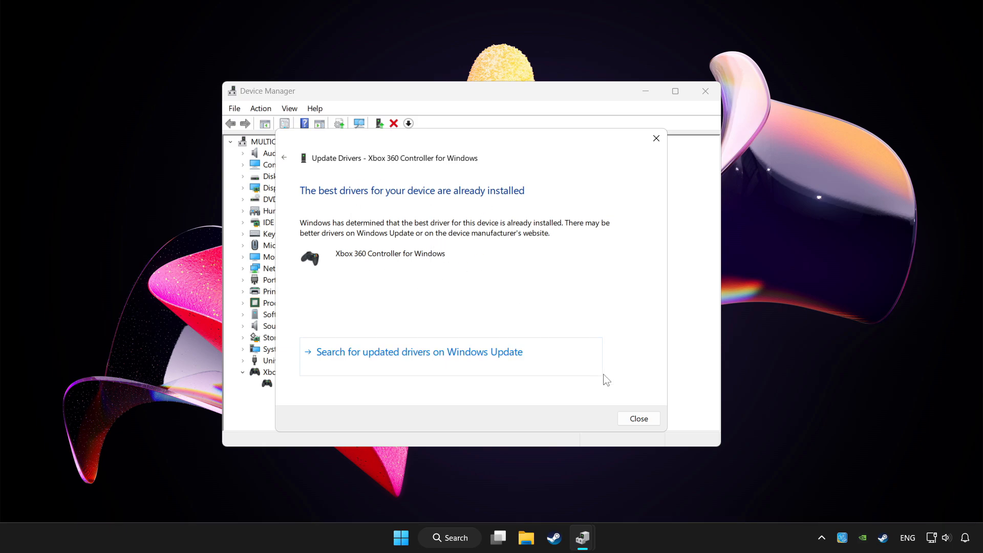
- Disable the Xbox 360 Controller for Windows and decline the restart prompt
left_click(637, 418)
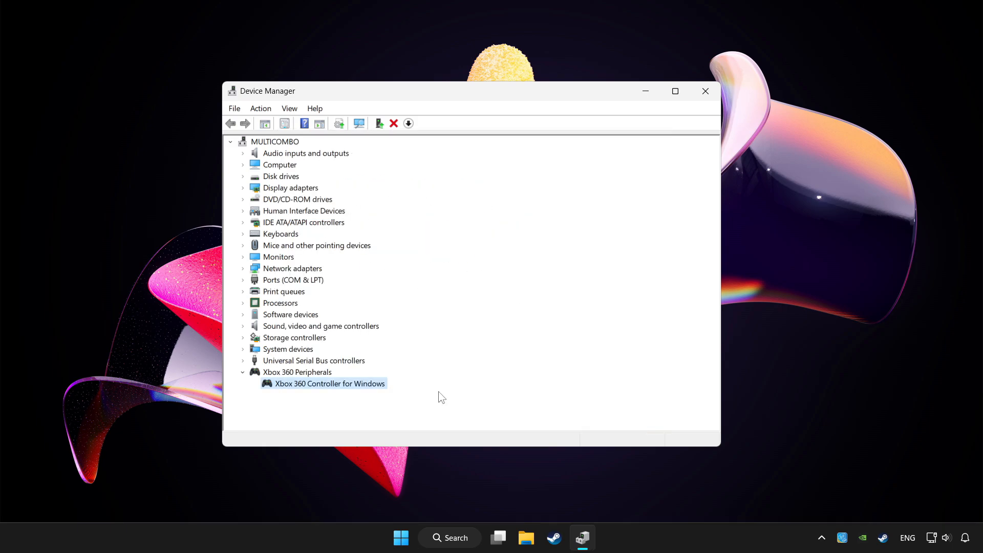
right_click(329, 383)
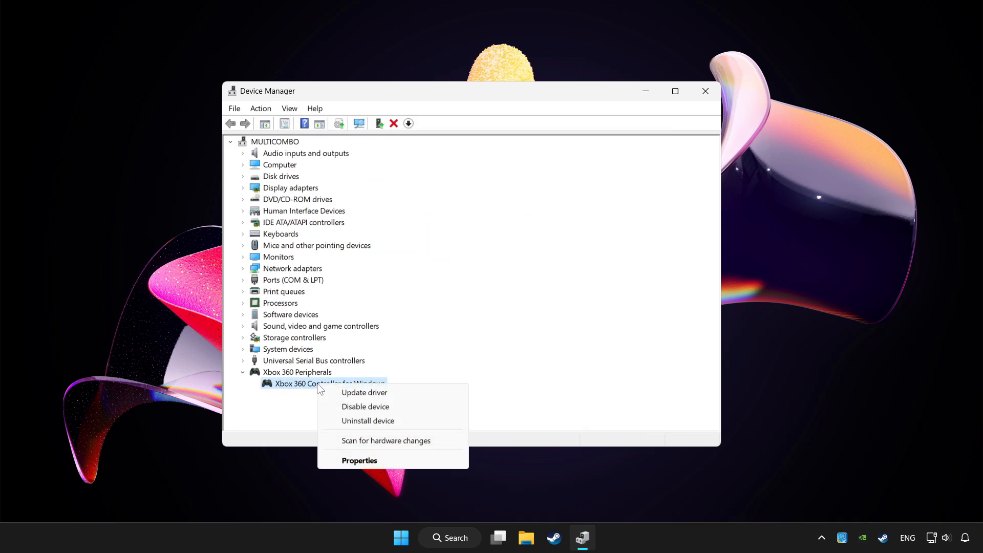
mouse_move(366, 406)
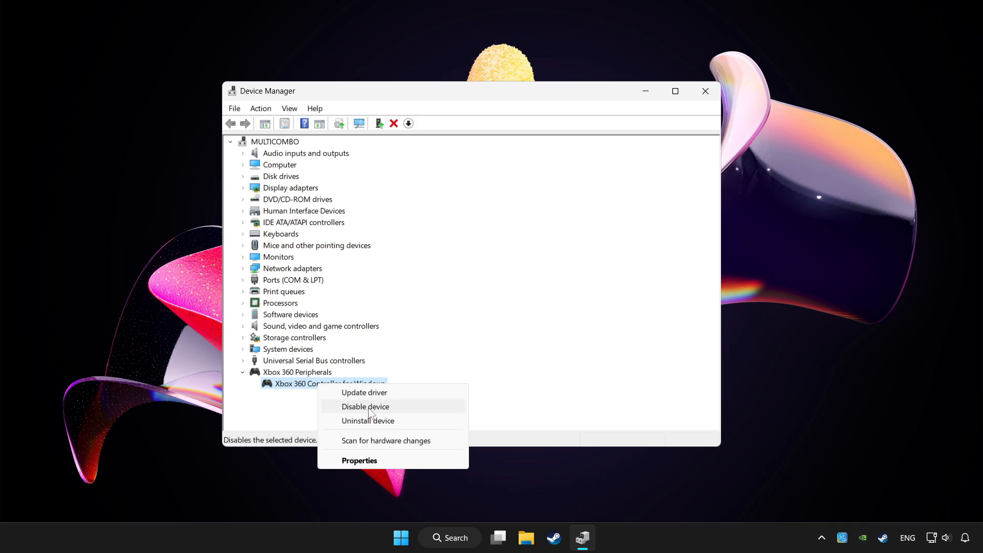
left_click(365, 406)
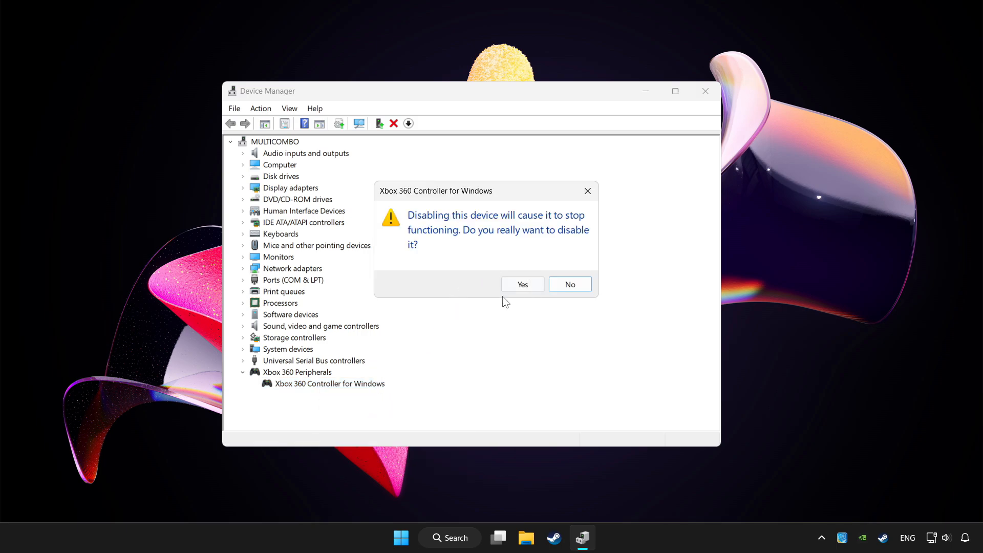
left_click(521, 284)
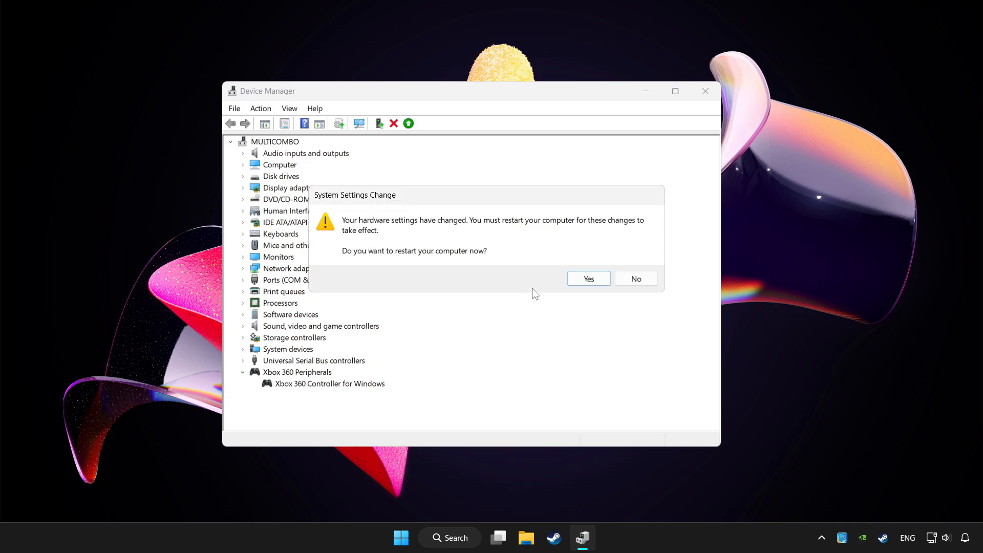
left_click(634, 278)
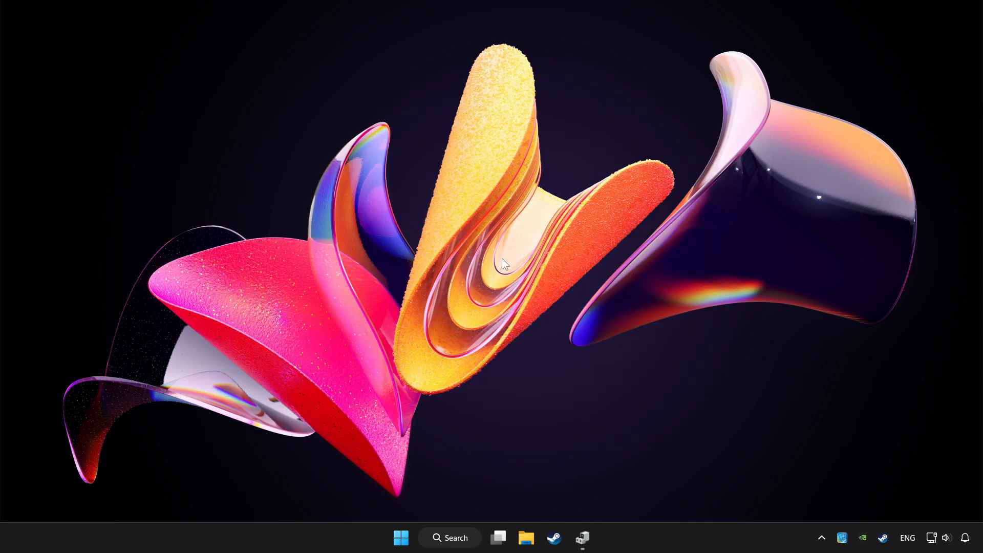
mouse_move(581, 538)
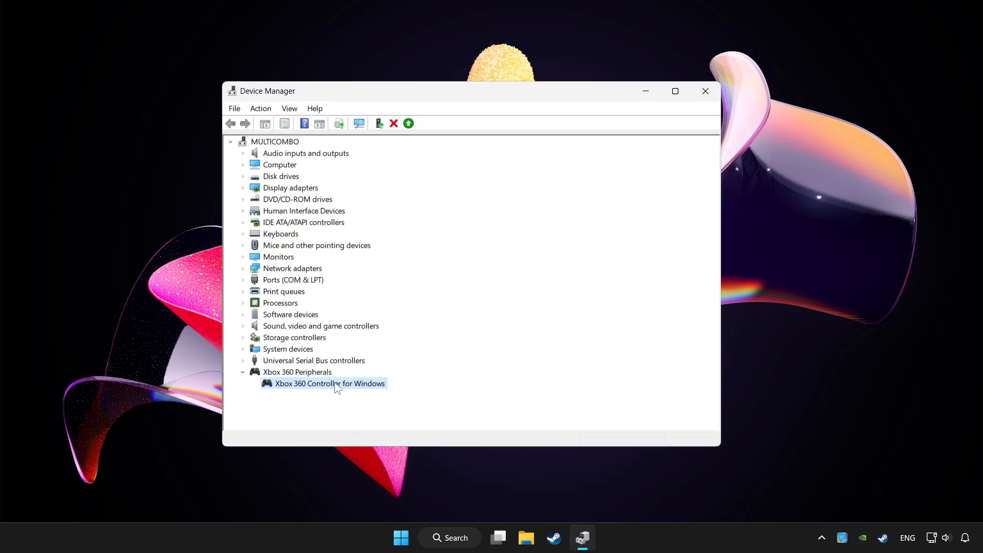
- Re-enable the Xbox 360 Controller for Windows and close Device Manager
right_click(329, 383)
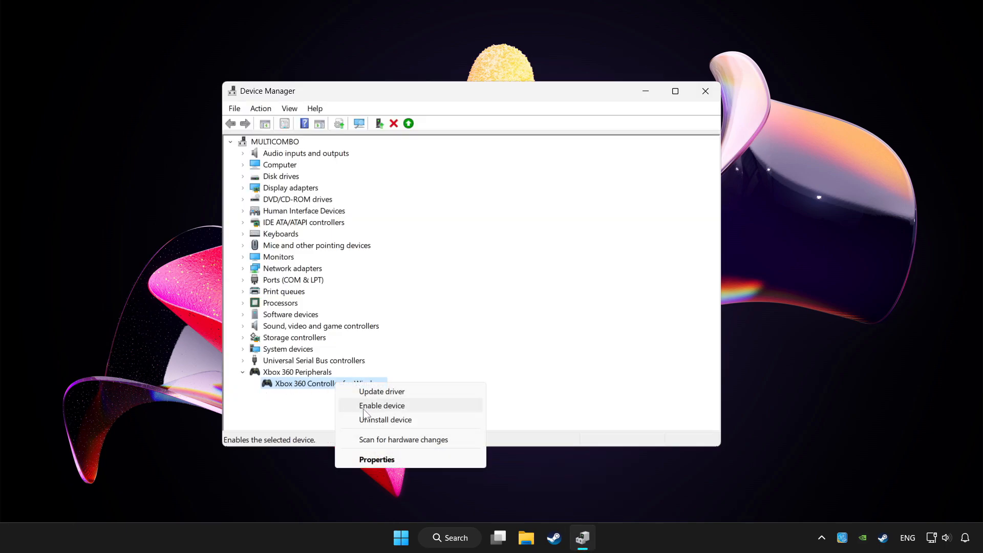
left_click(381, 406)
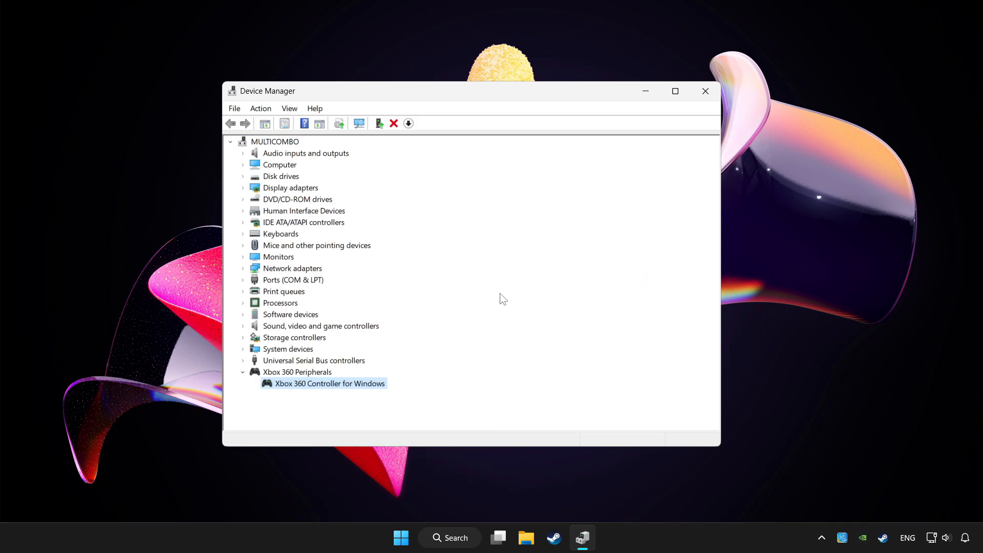
mouse_move(461, 198)
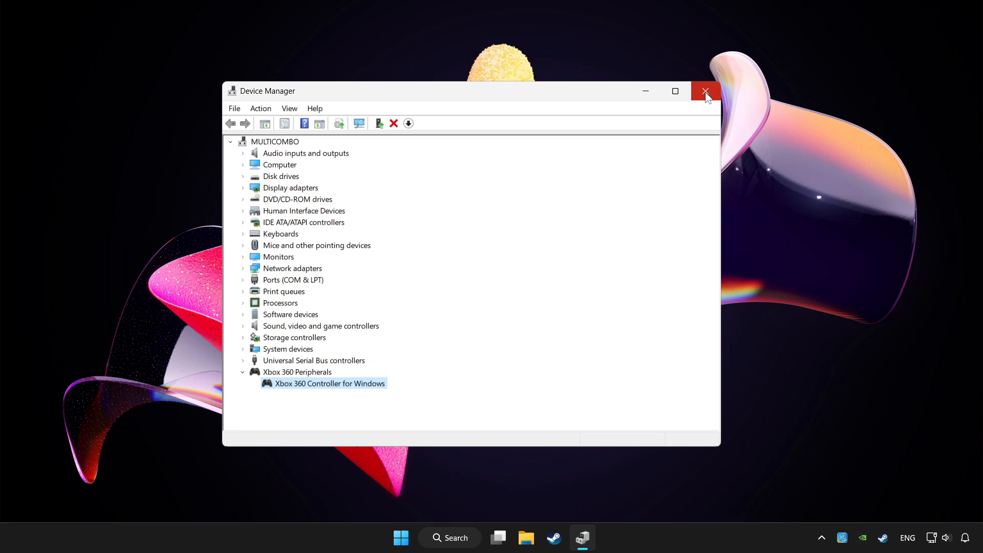
left_click(706, 91)
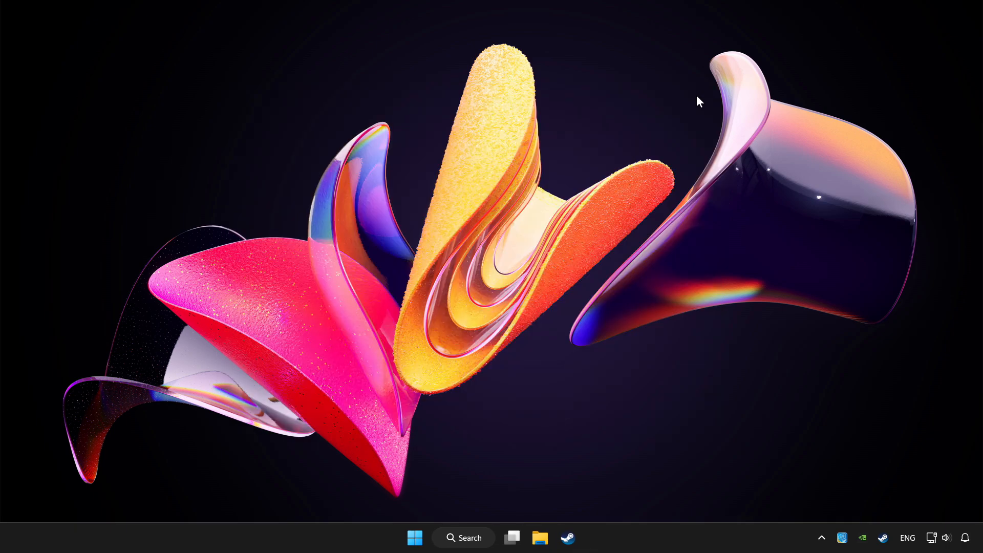
- Search Windows for 'controller' to find Set up USB game controllers
left_click(463, 538)
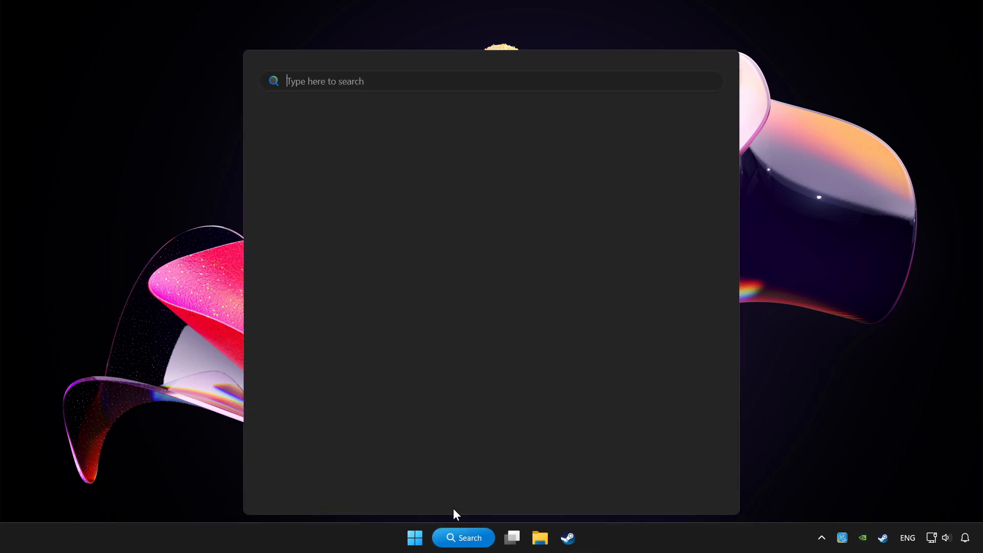
type("controller")
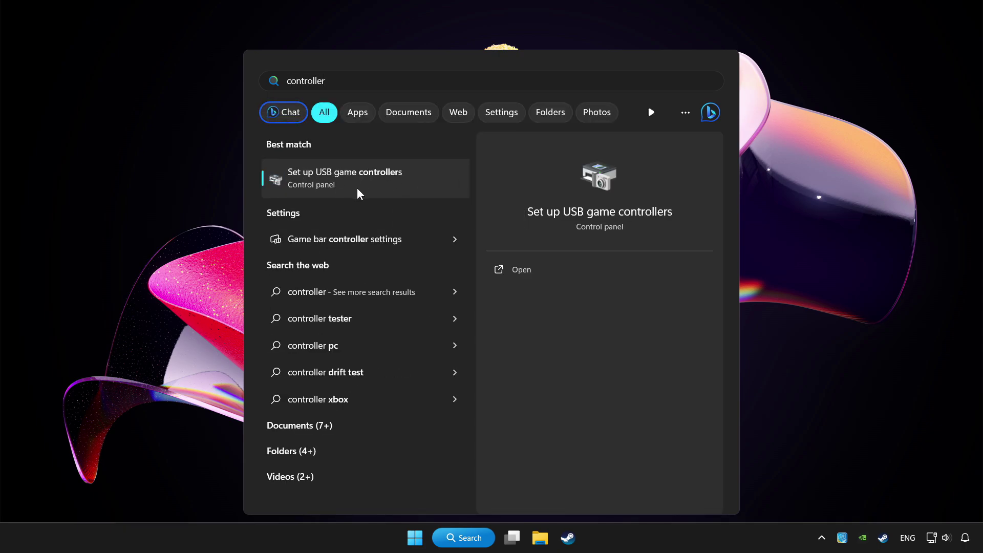
mouse_move(401, 189)
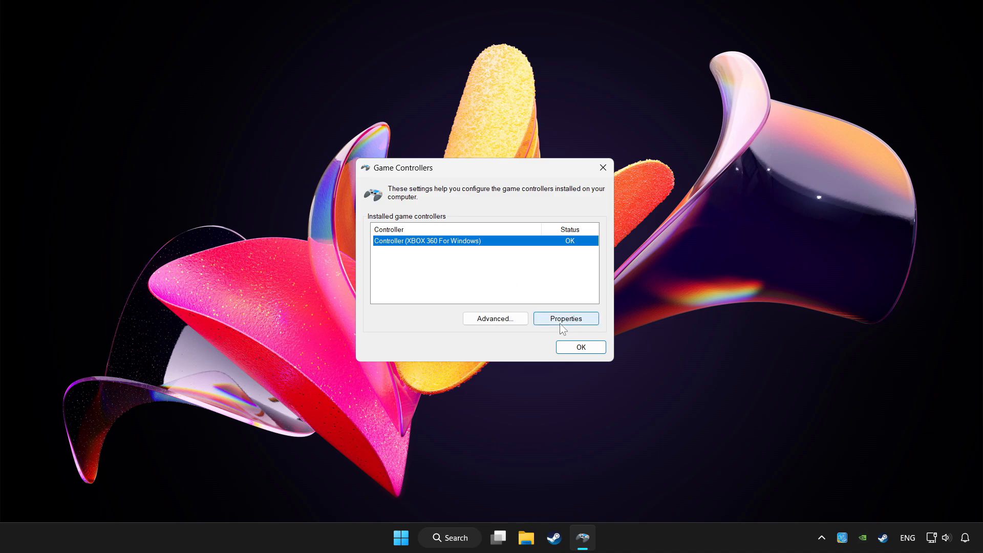
- Show the XBOX 360 For Windows controller's properties on the Settings calibration page
left_click(565, 319)
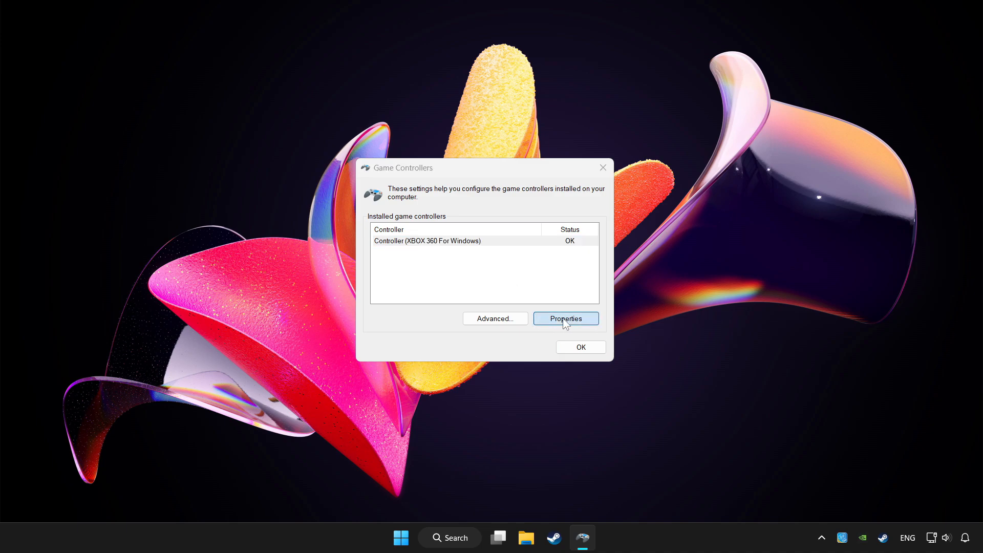
left_click(564, 319)
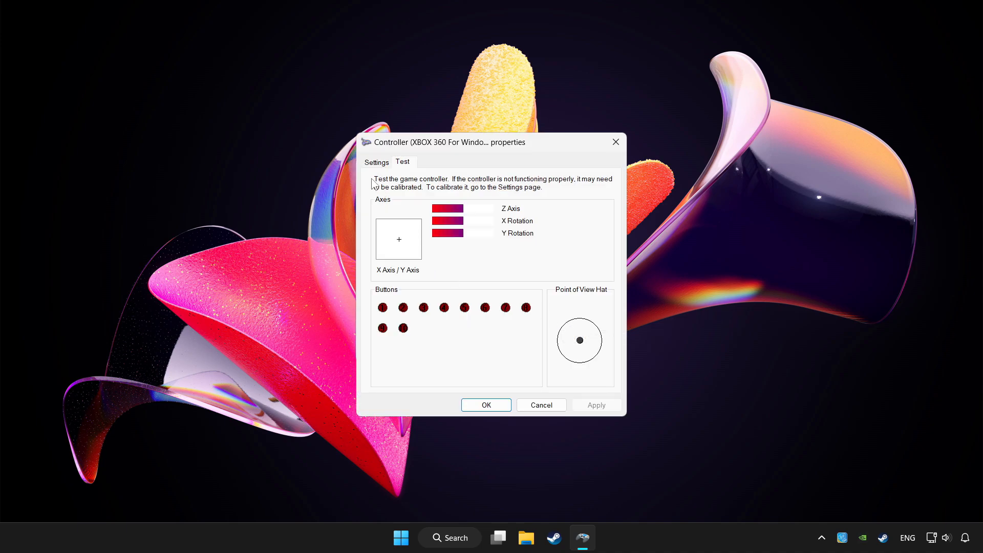
left_click(376, 161)
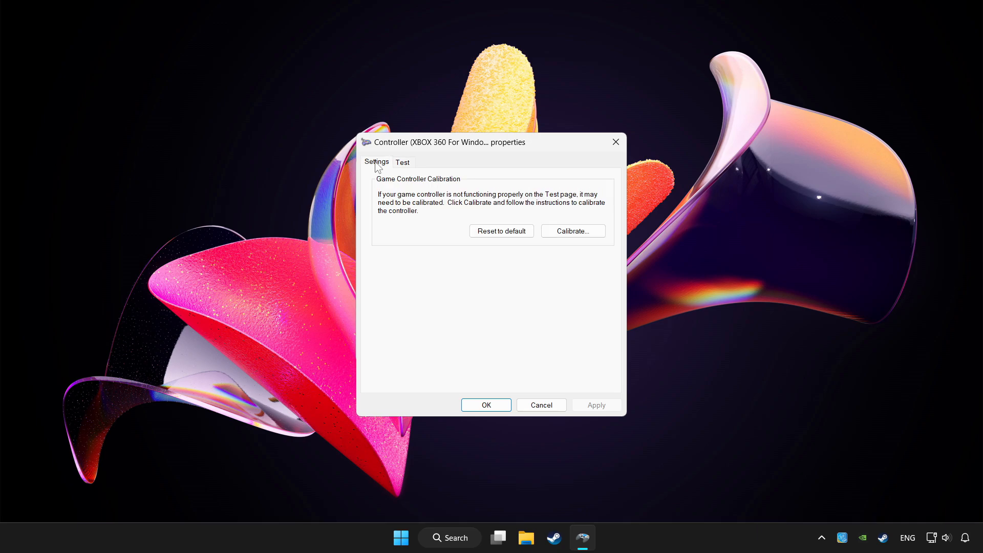
mouse_move(507, 245)
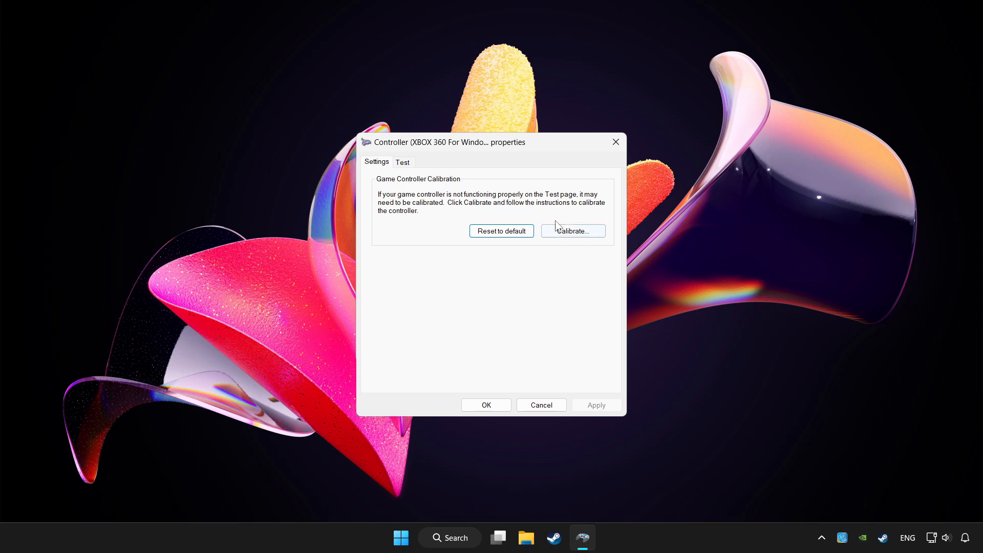
- Run the calibration wizard through the center point and axis steps, finish it, and OK the properties
left_click(572, 230)
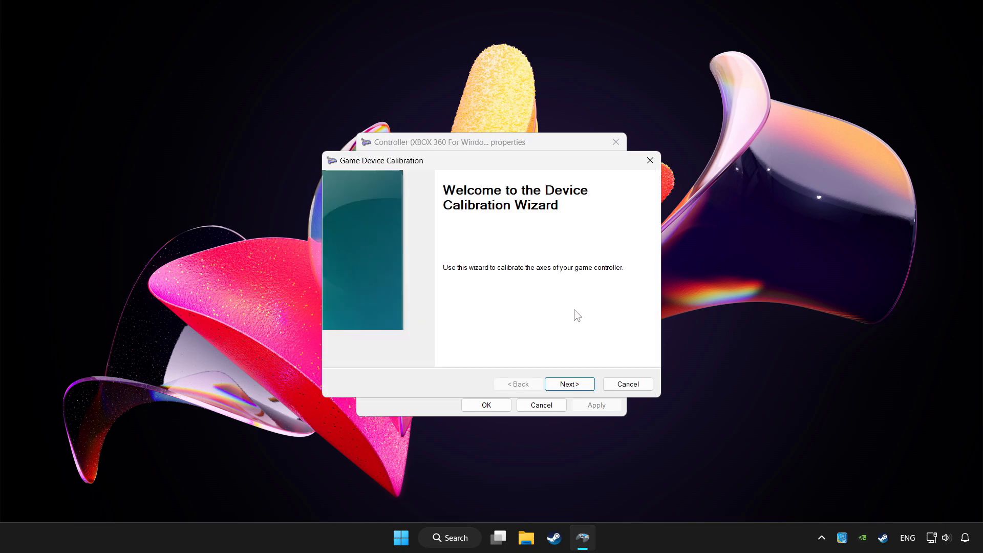
left_click(568, 384)
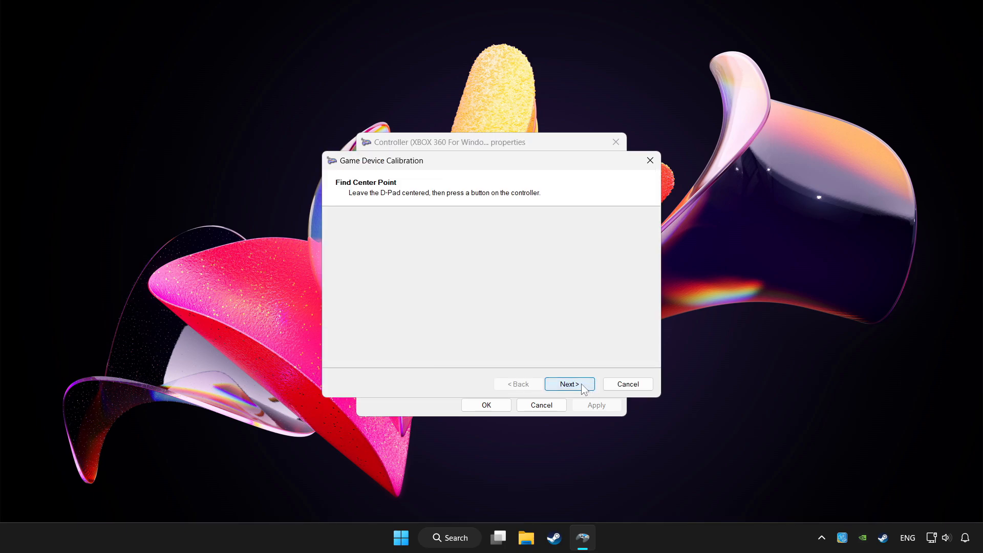
left_click(568, 384)
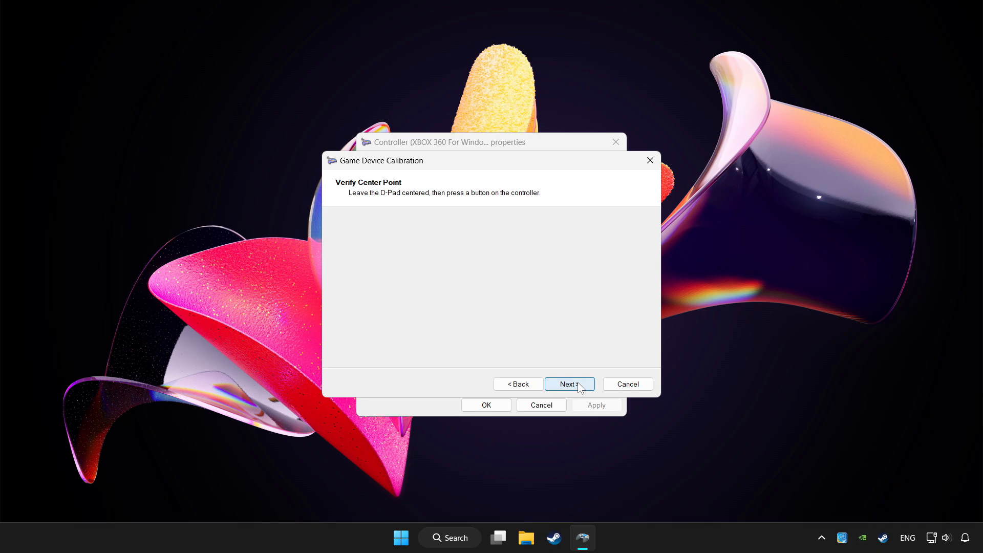
left_click(569, 384)
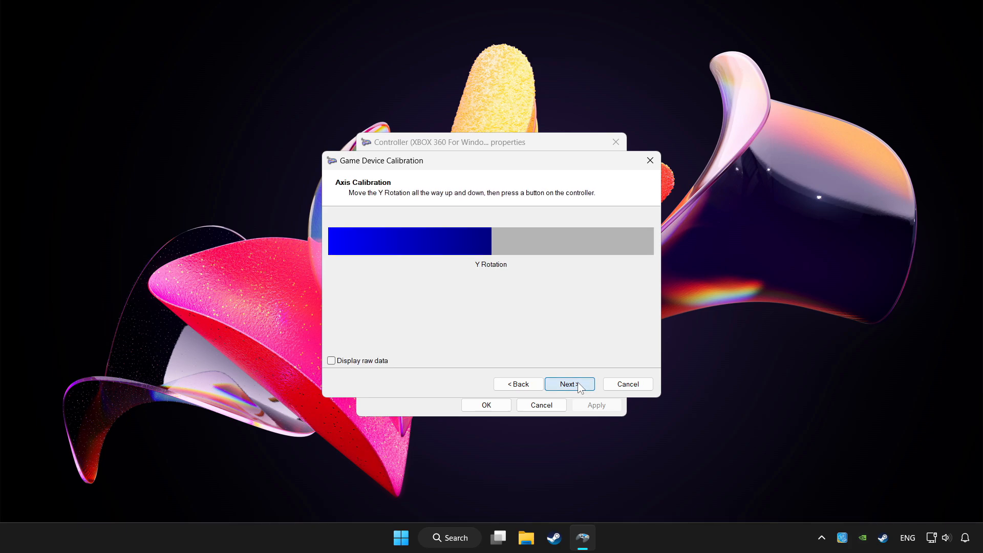
left_click(568, 384)
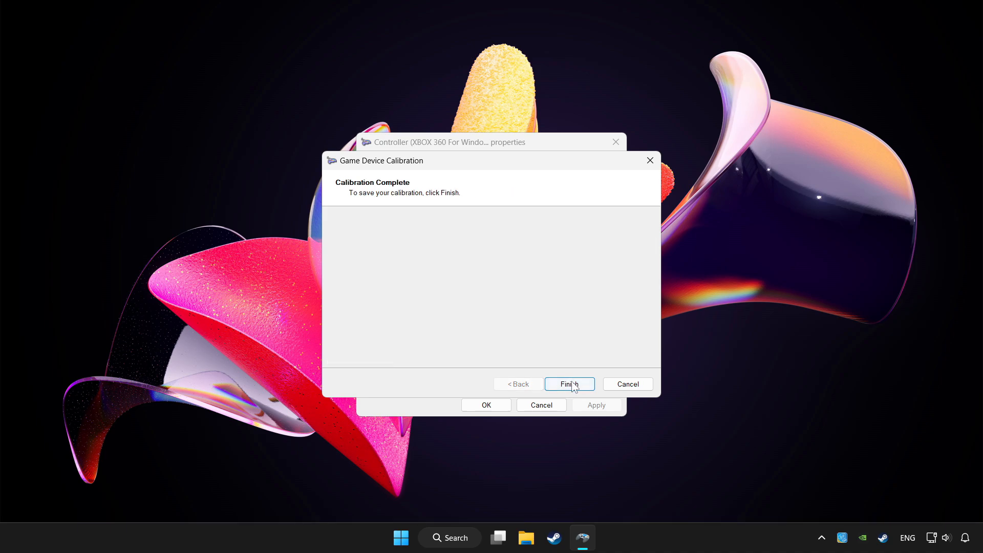
left_click(568, 384)
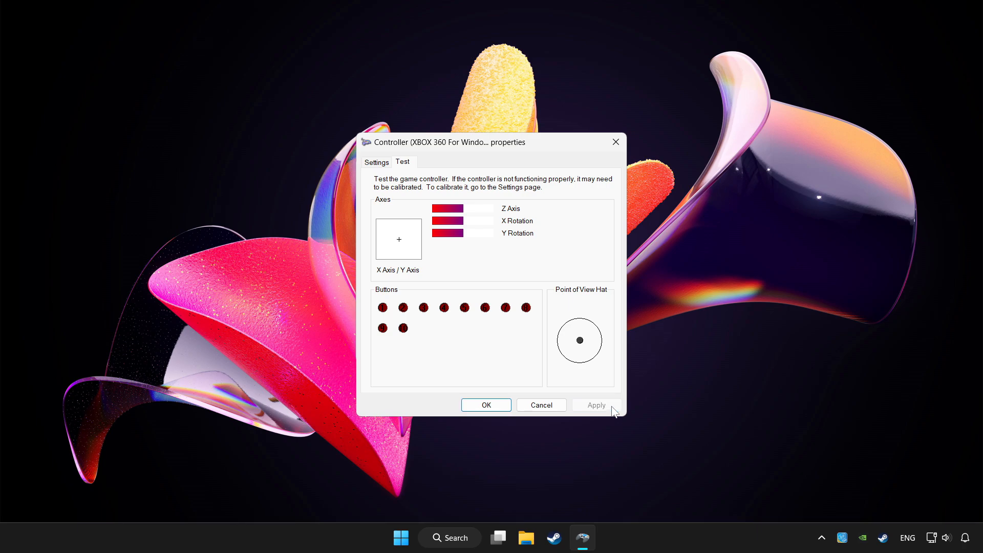
left_click(485, 404)
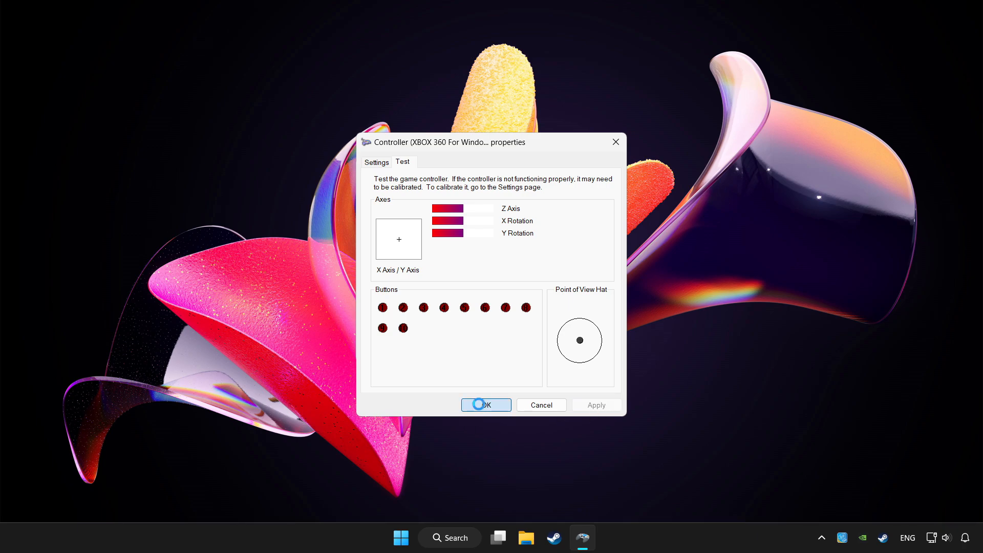
left_click(485, 404)
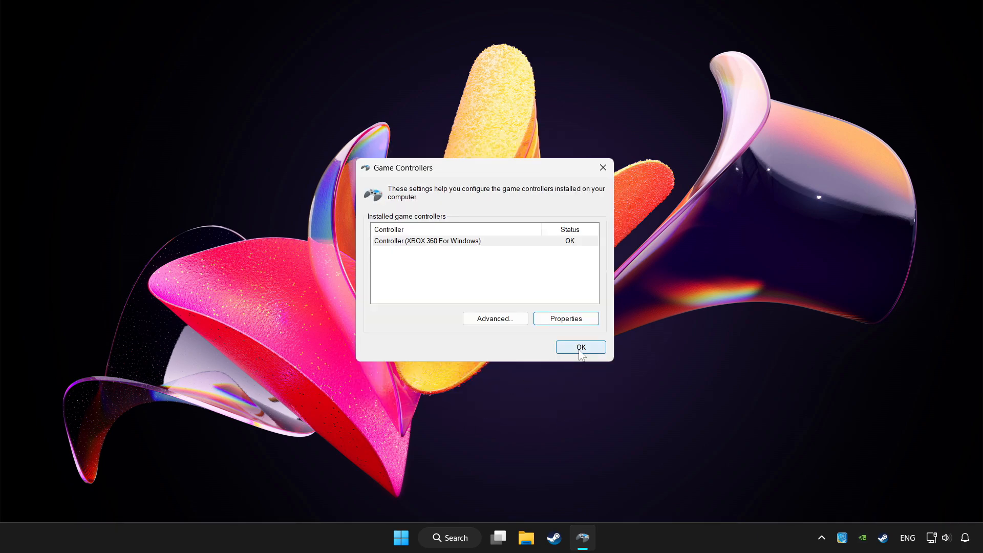
- Close Game Controllers, bring up Steam and show the Add a Game options
left_click(580, 347)
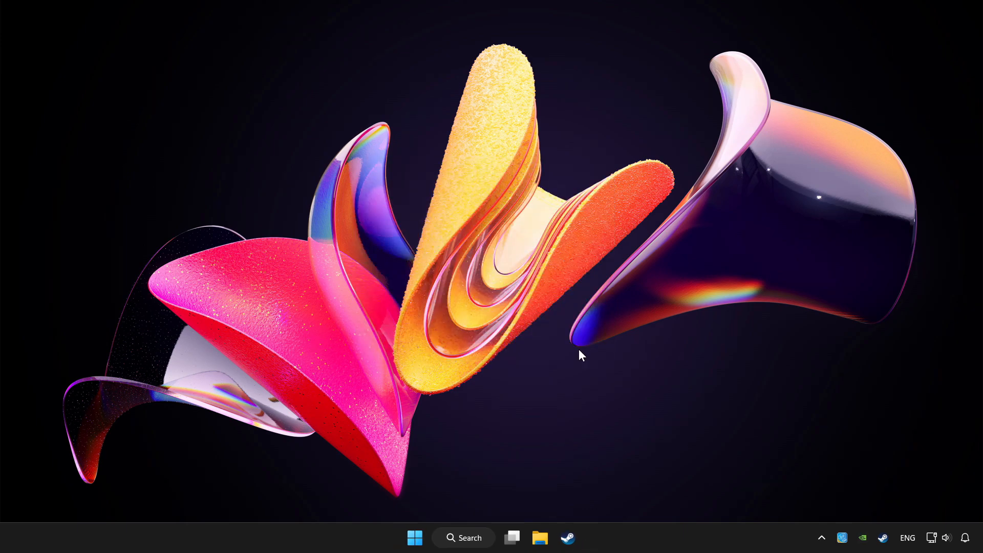
mouse_move(570, 352)
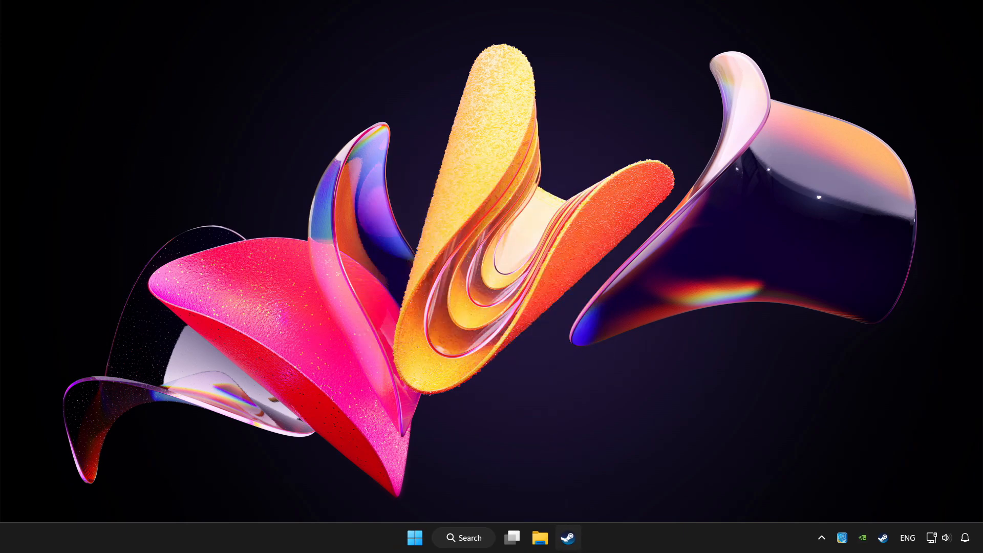
left_click(567, 538)
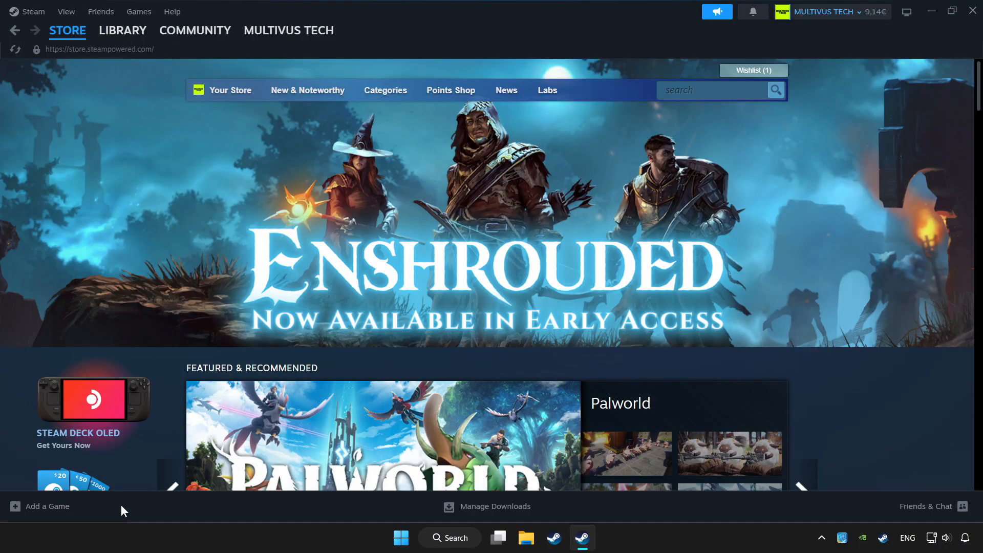
left_click(46, 505)
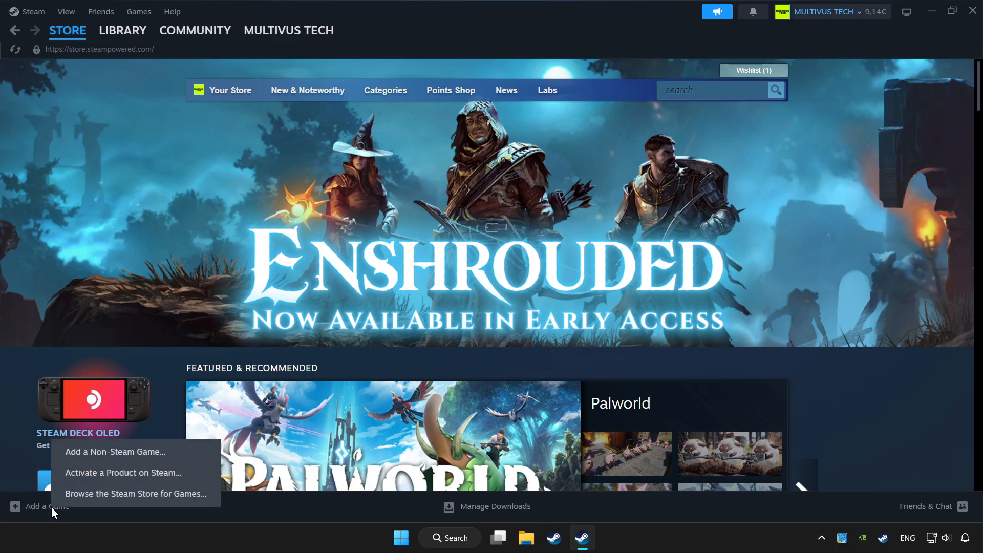
mouse_move(125, 451)
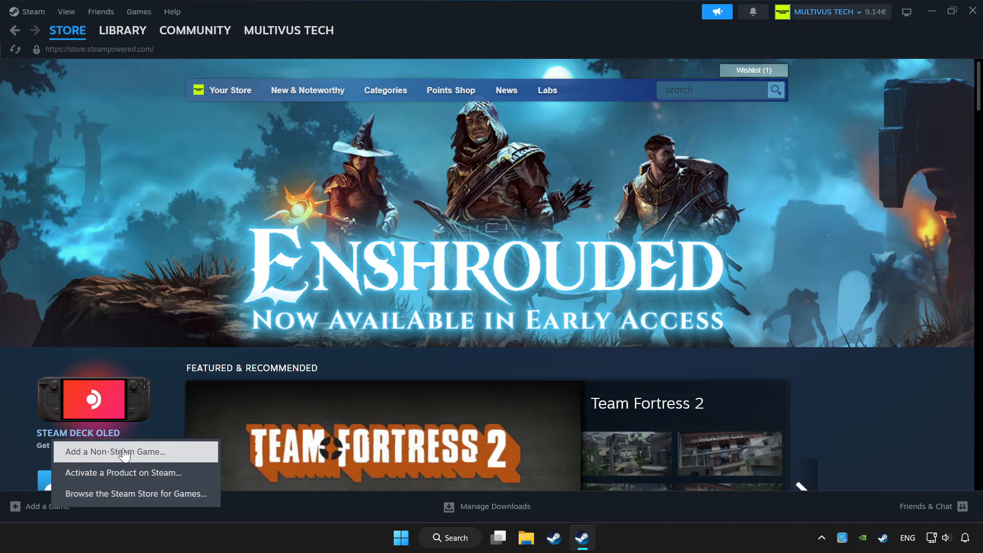
mouse_move(186, 453)
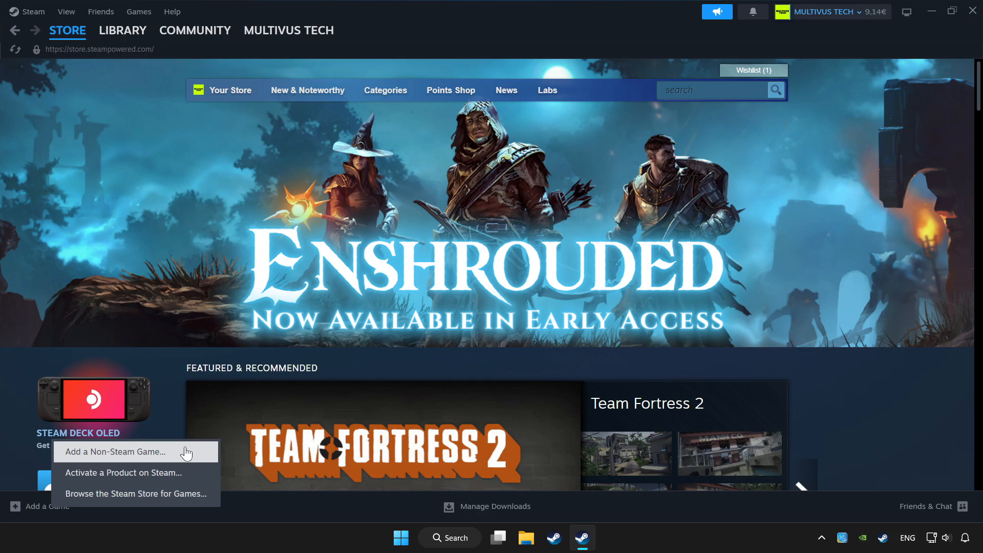
- Go to the Steam Library page for YOUR PROBLEMATIC GAME
left_click(122, 30)
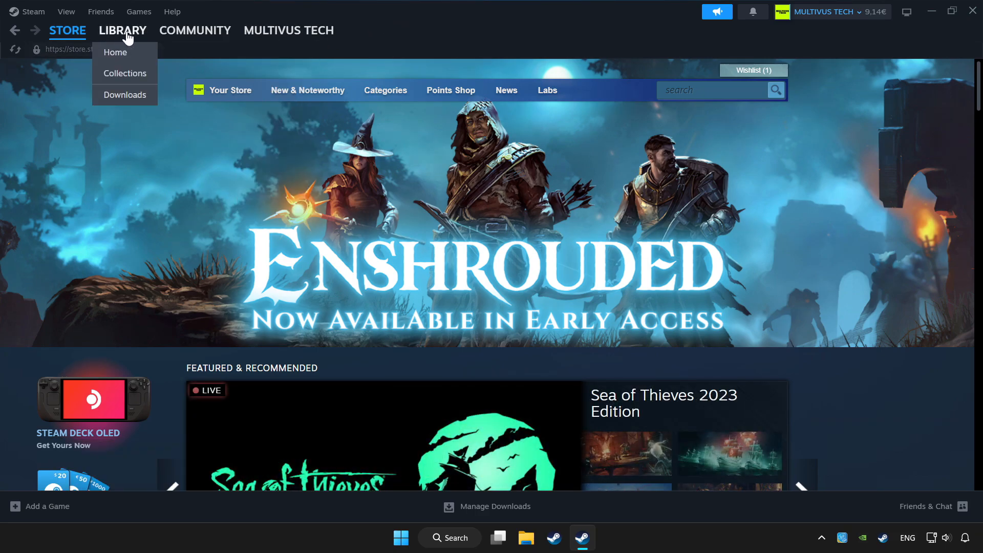
left_click(121, 29)
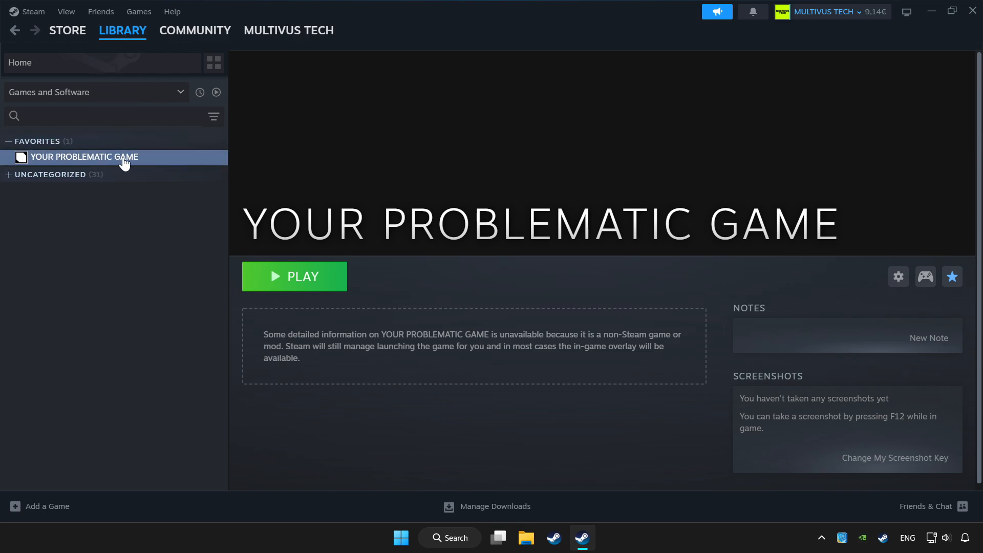
mouse_move(780, 281)
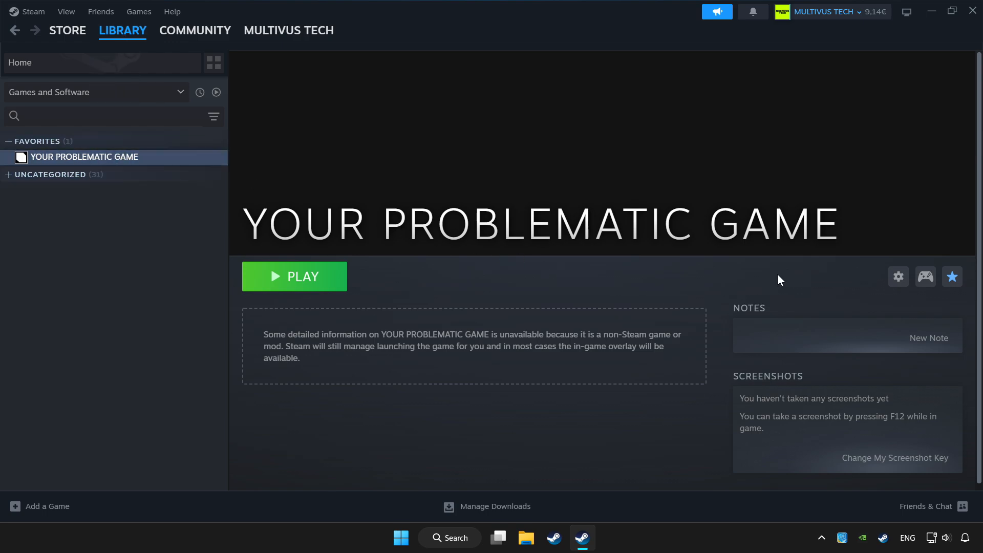
mouse_move(926, 275)
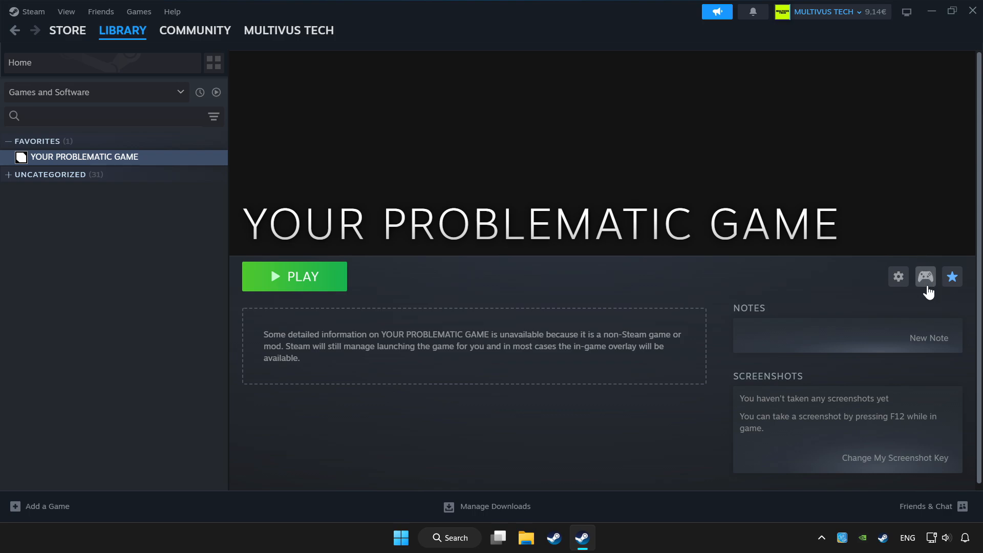
- Enable Steam Input for YOUR PROBLEMATIC GAME using the Gamepad template
left_click(925, 277)
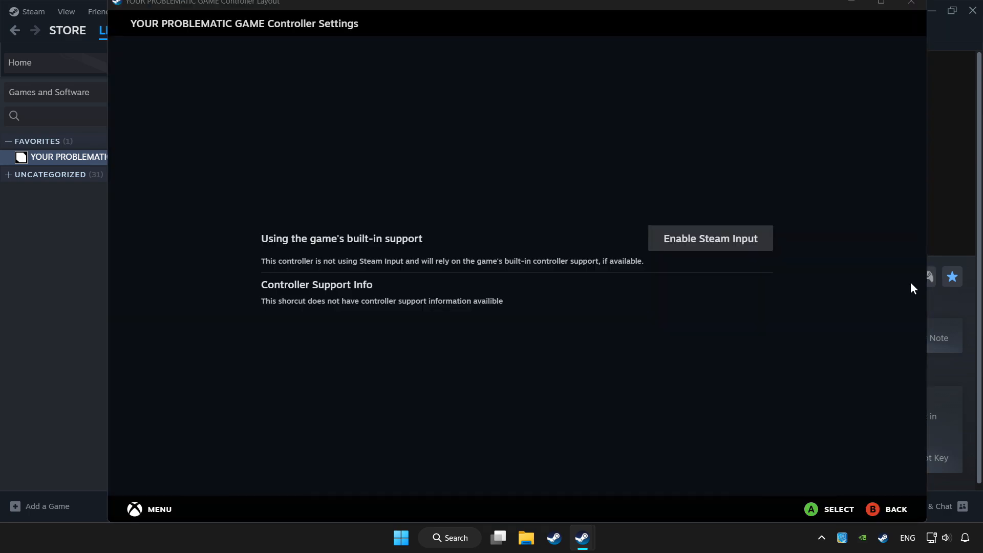
mouse_move(739, 246)
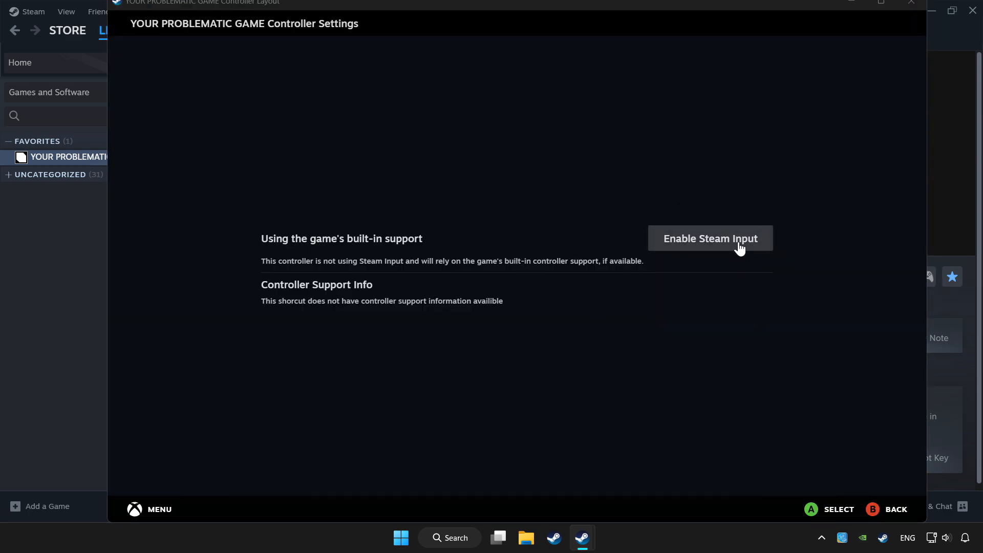
left_click(711, 238)
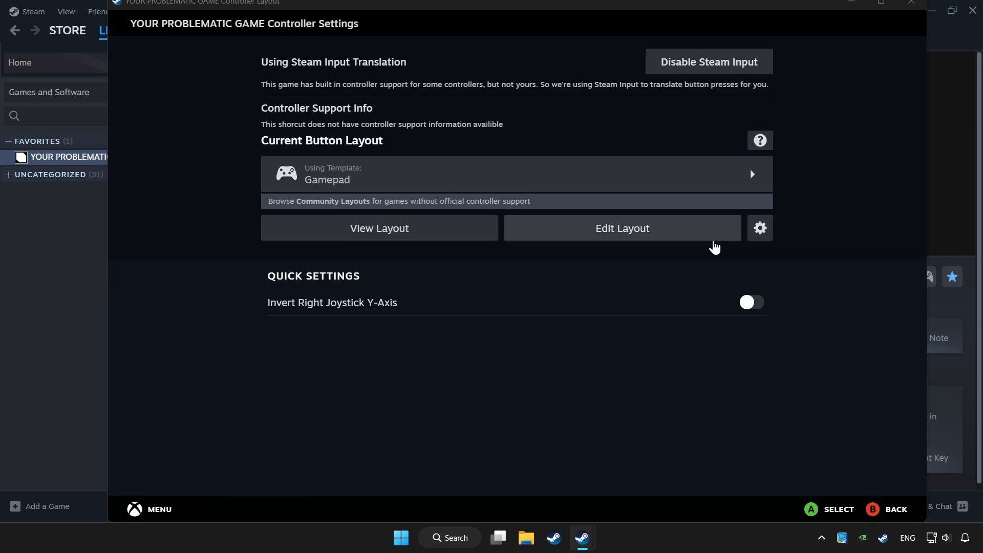
mouse_move(479, 253)
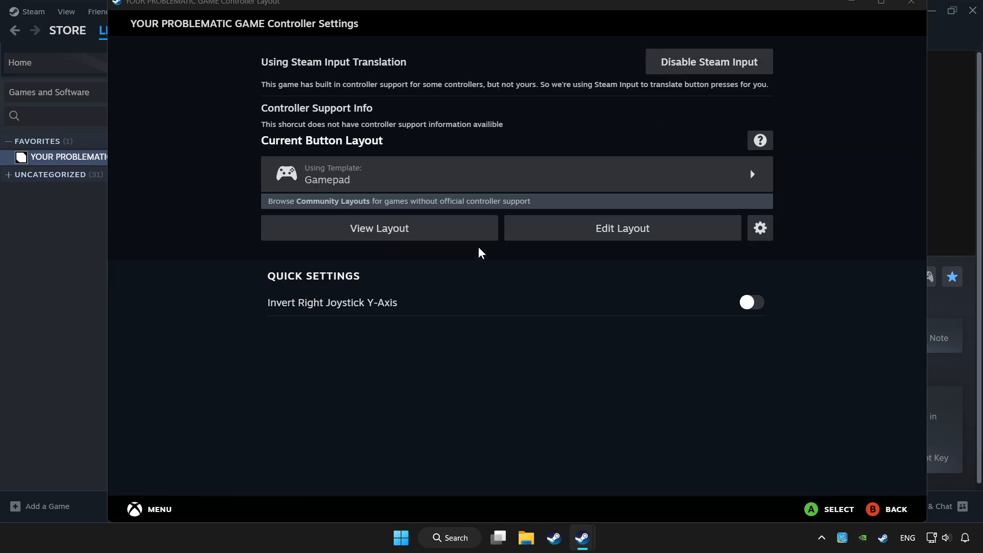
mouse_move(391, 174)
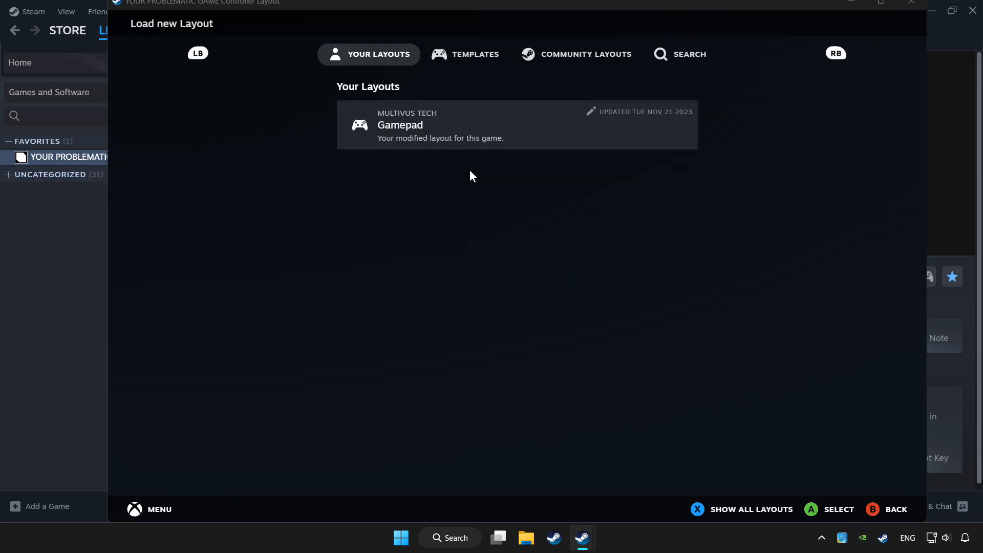
- Apply Valve's Gamepad template to the game's controls and close the controller settings window
left_click(465, 55)
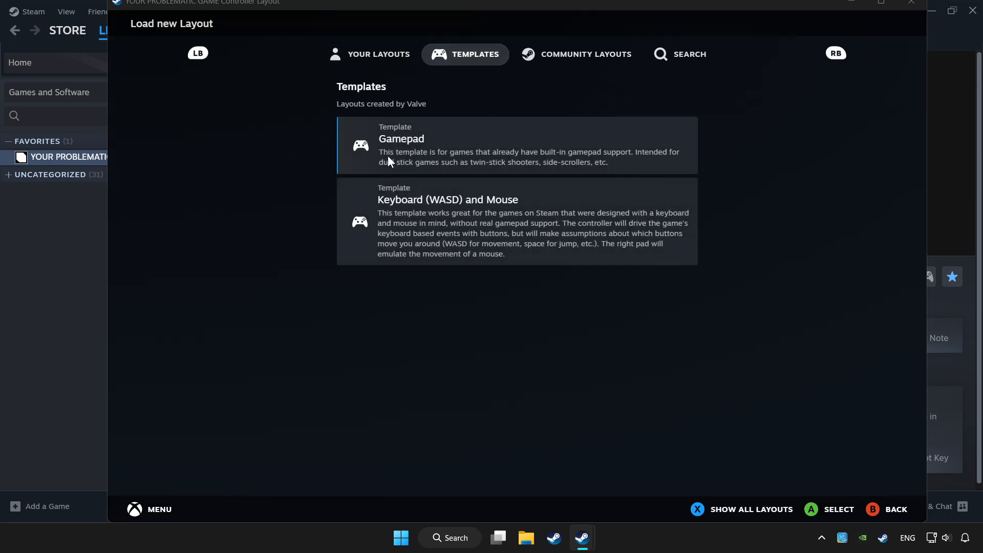
left_click(516, 144)
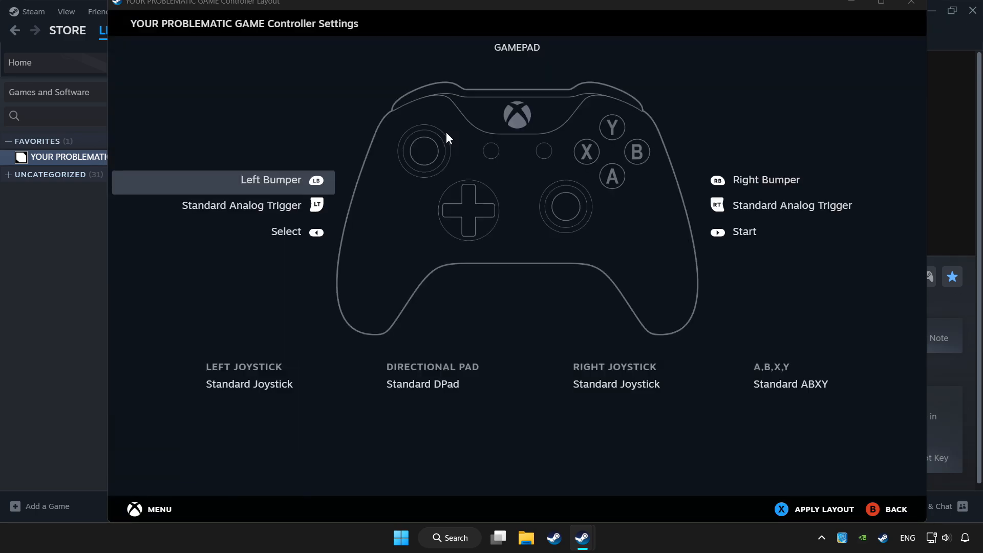
mouse_move(431, 411)
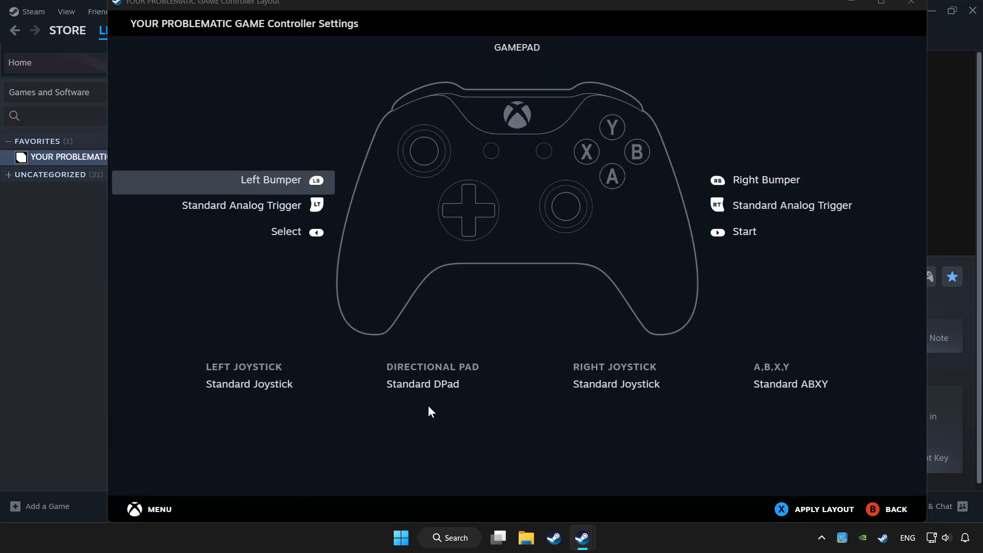
mouse_move(823, 463)
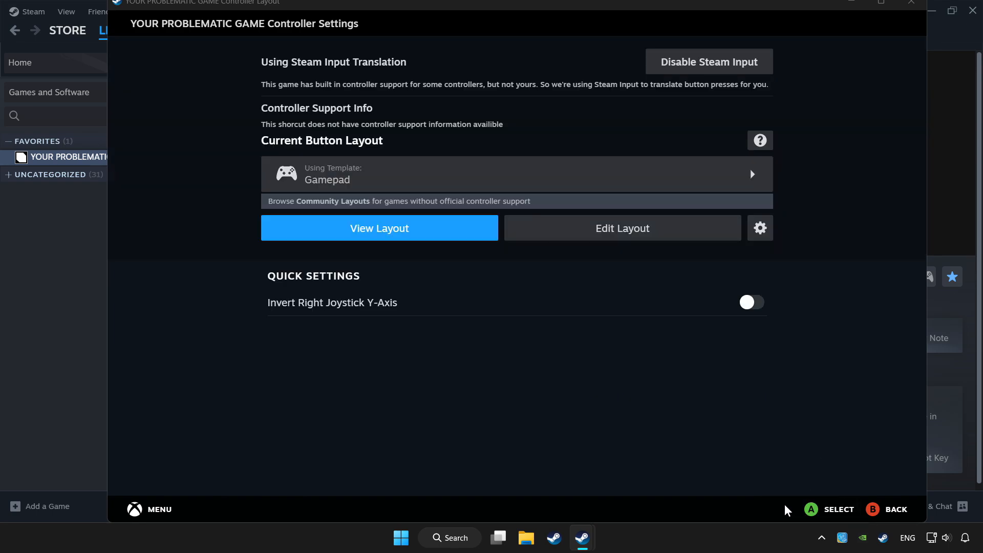
mouse_move(728, 461)
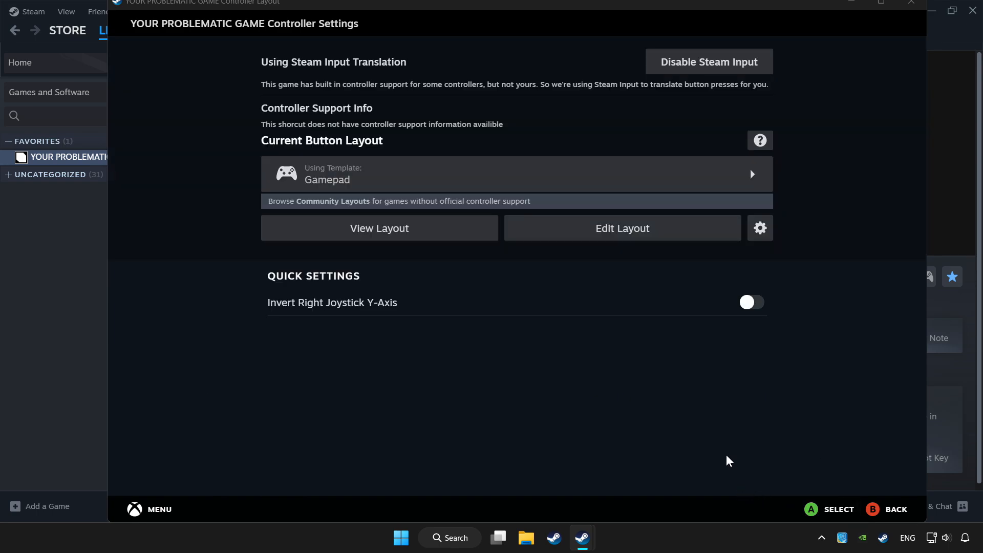
mouse_move(911, 5)
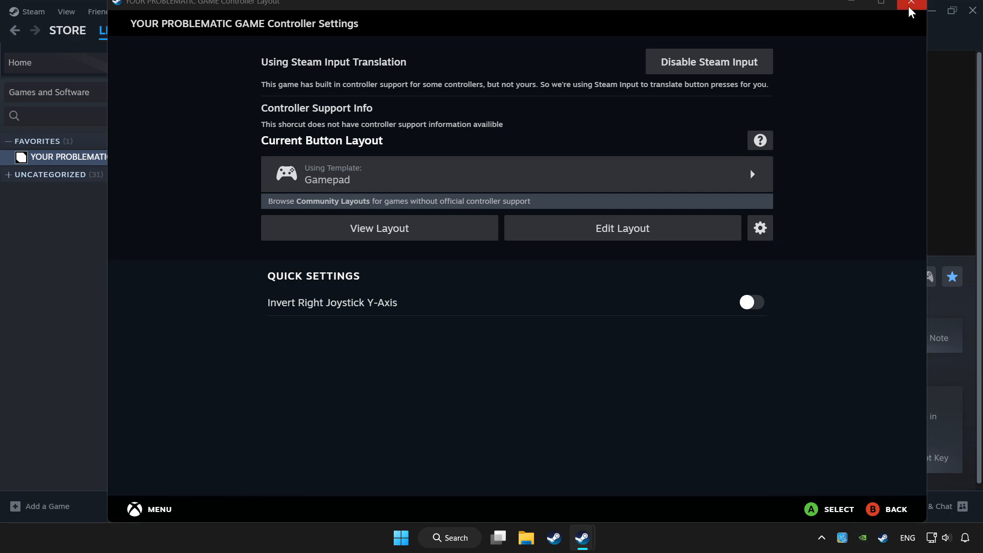
mouse_move(911, 6)
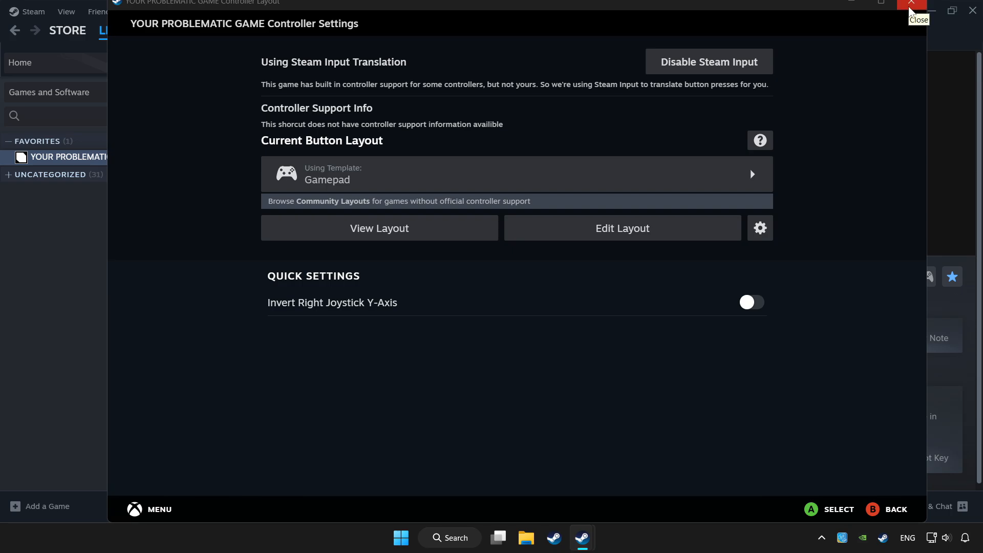
left_click(910, 4)
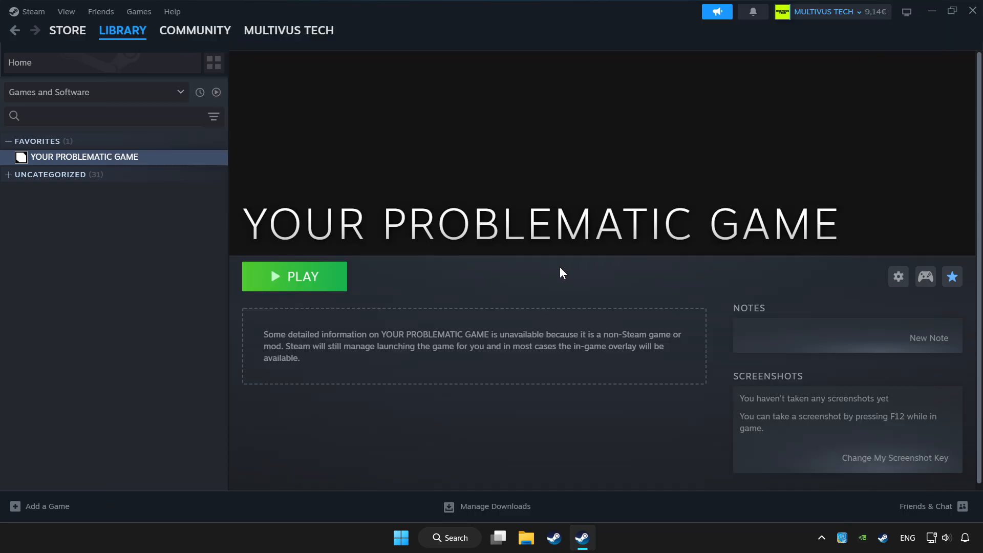
mouse_move(289, 281)
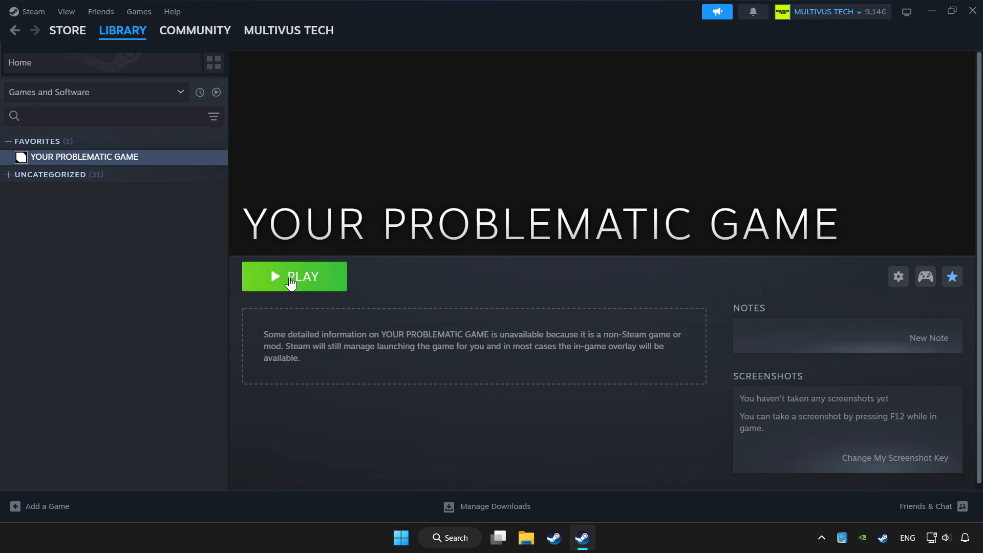